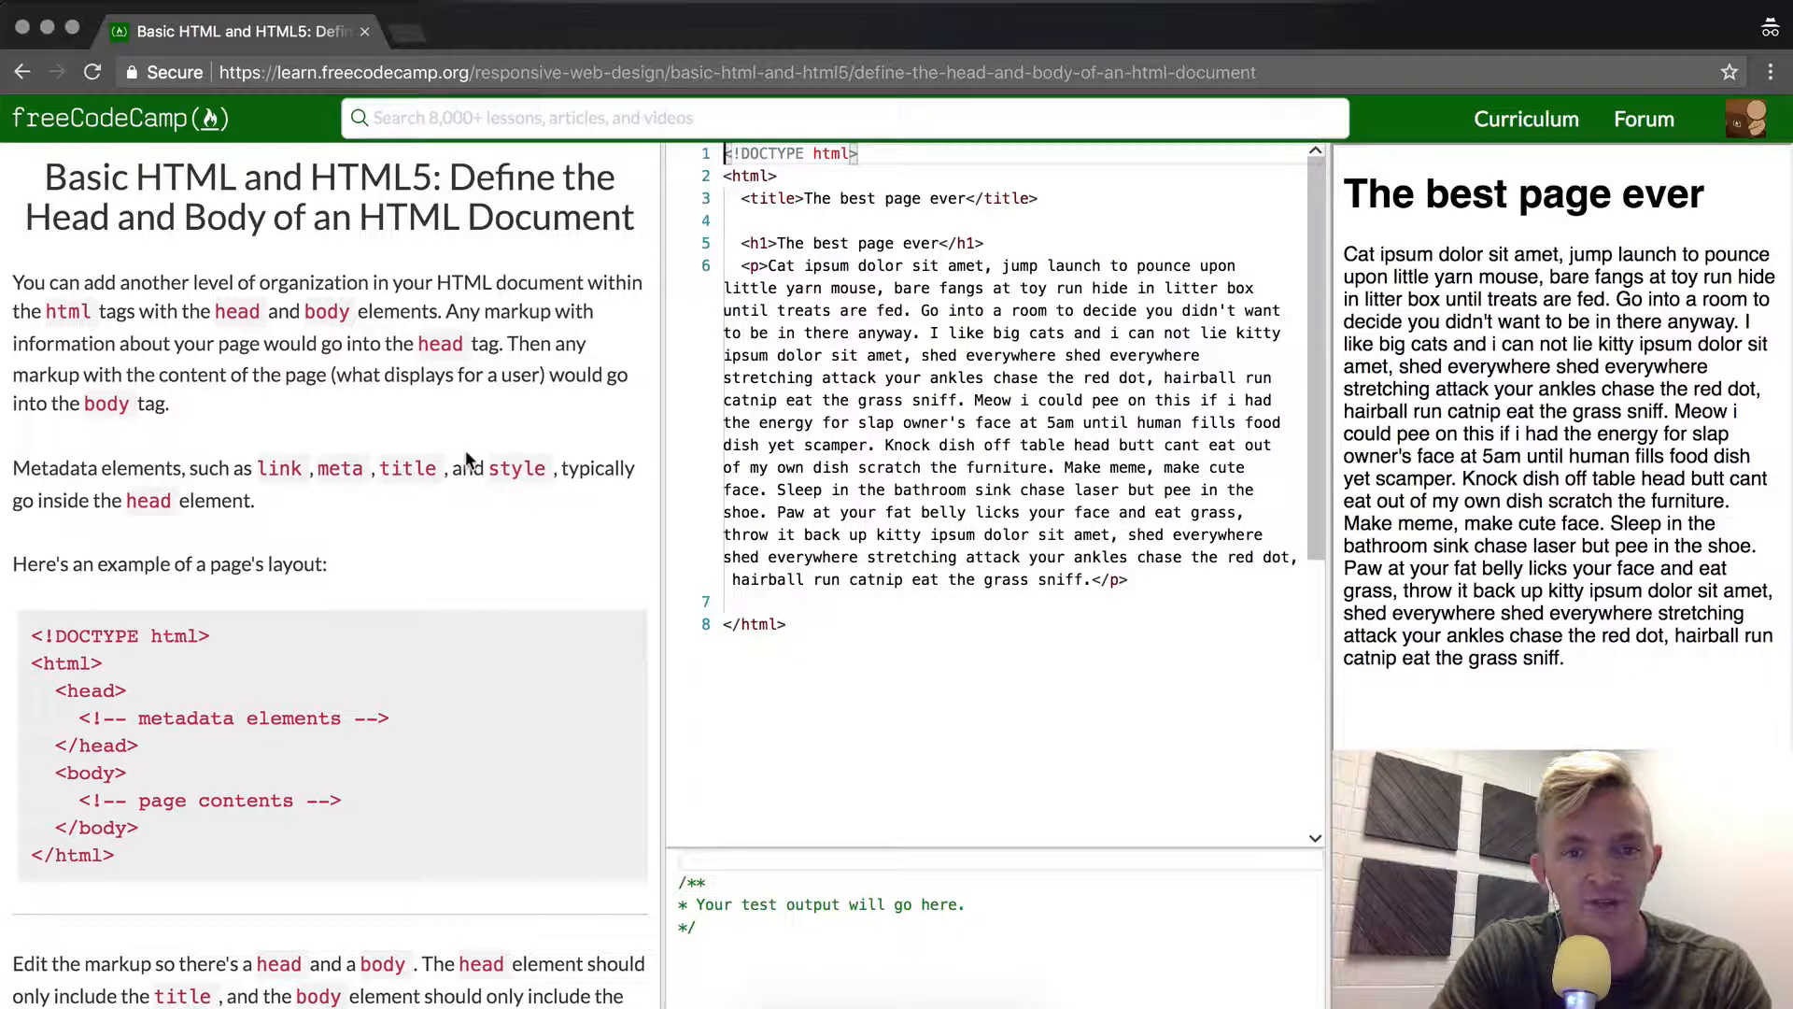
Step: Add <head> and </head> around the title line and delete the stray exclamation mark
scroll("down", 3)
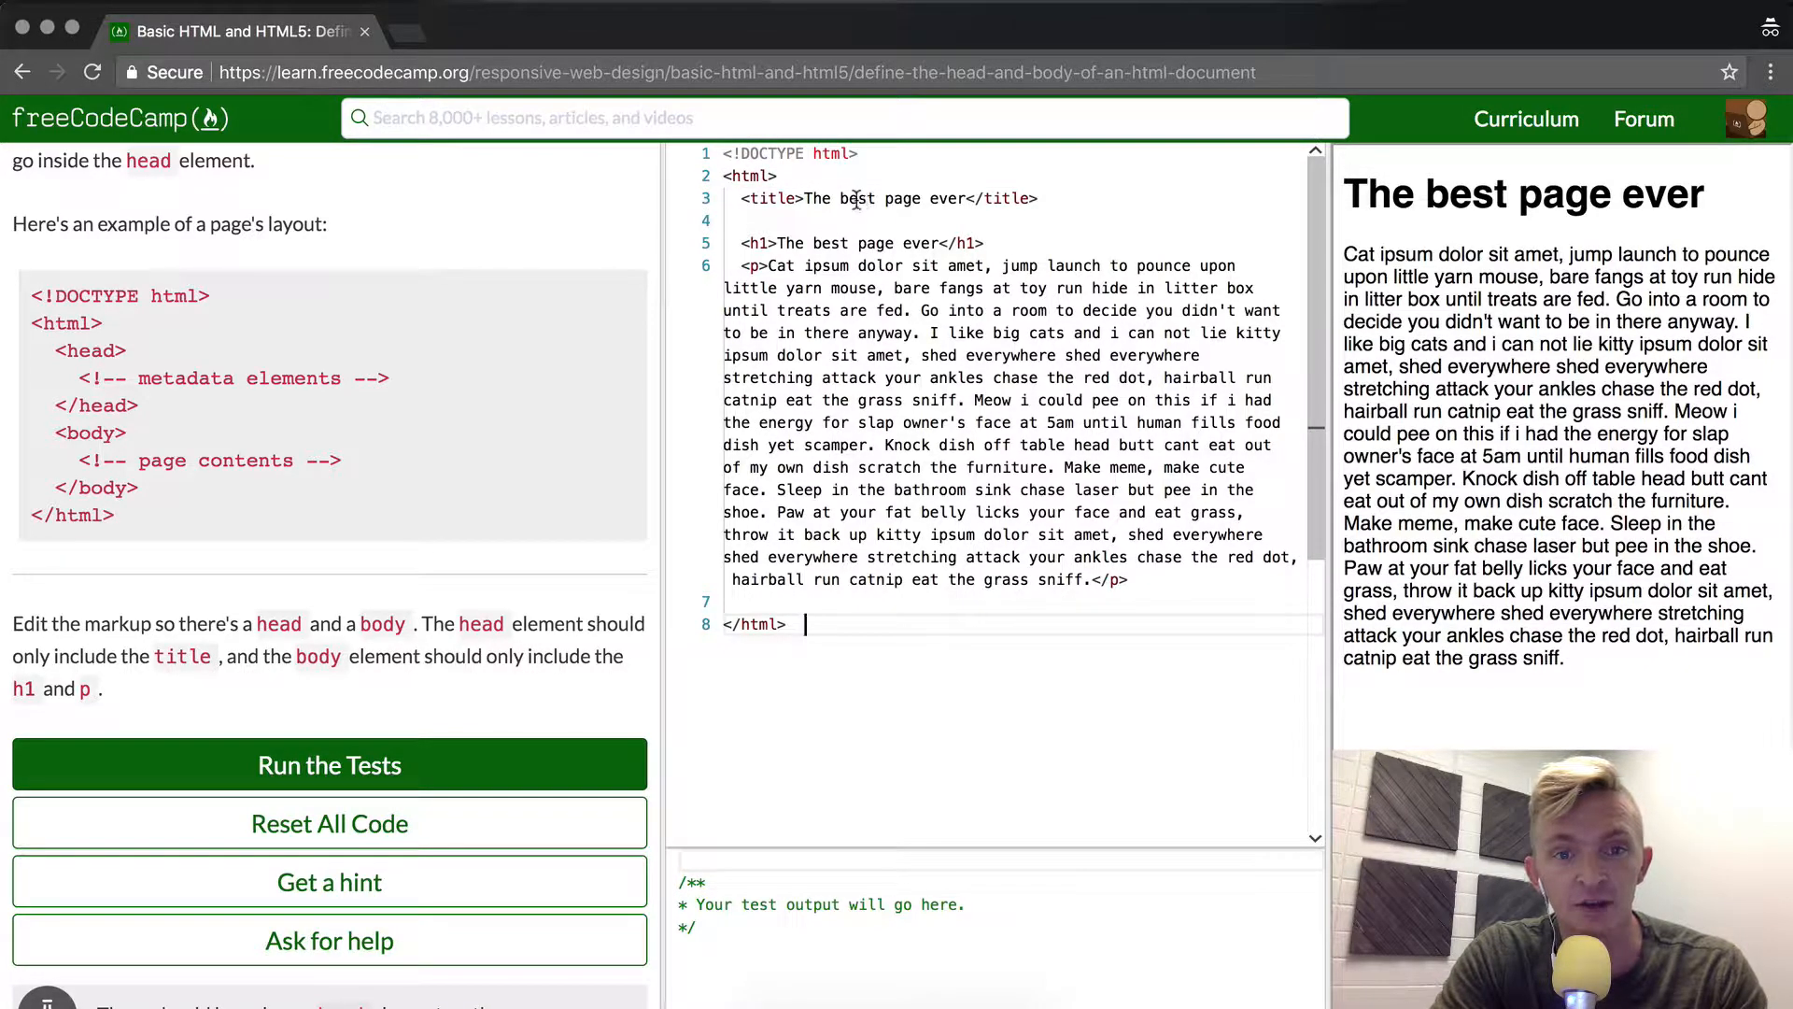
type("<")
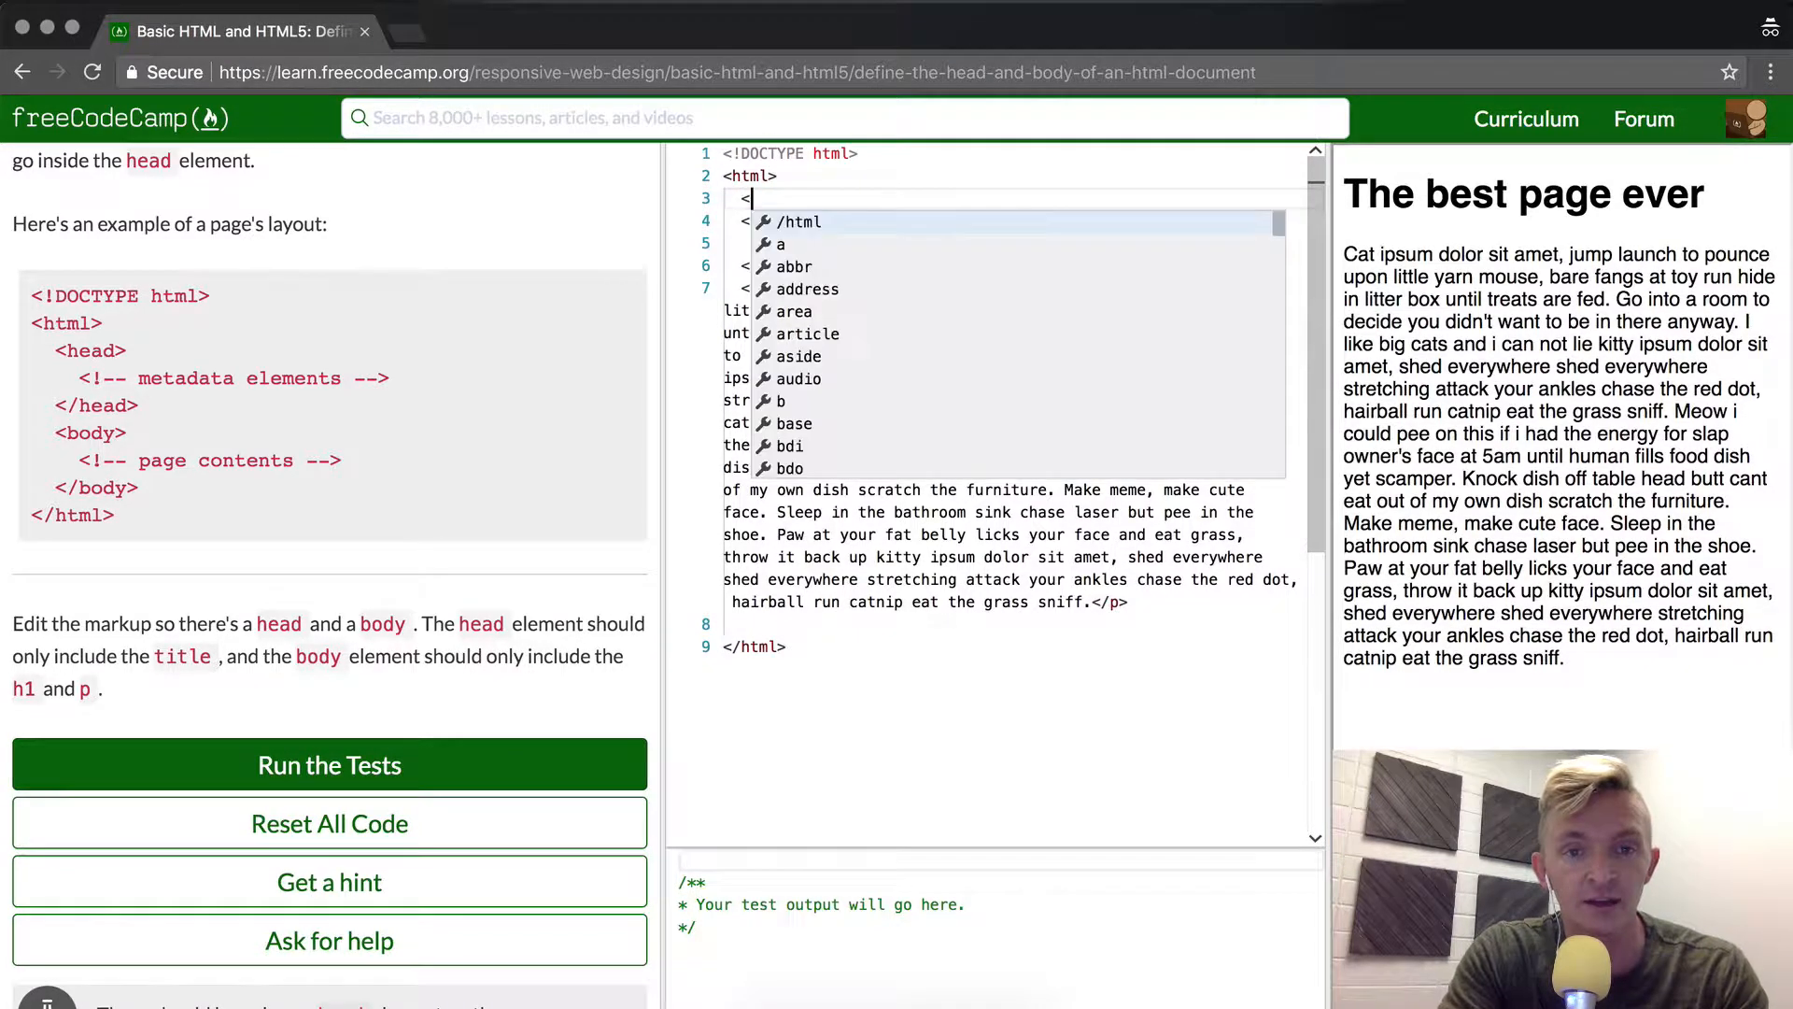
type("head>")
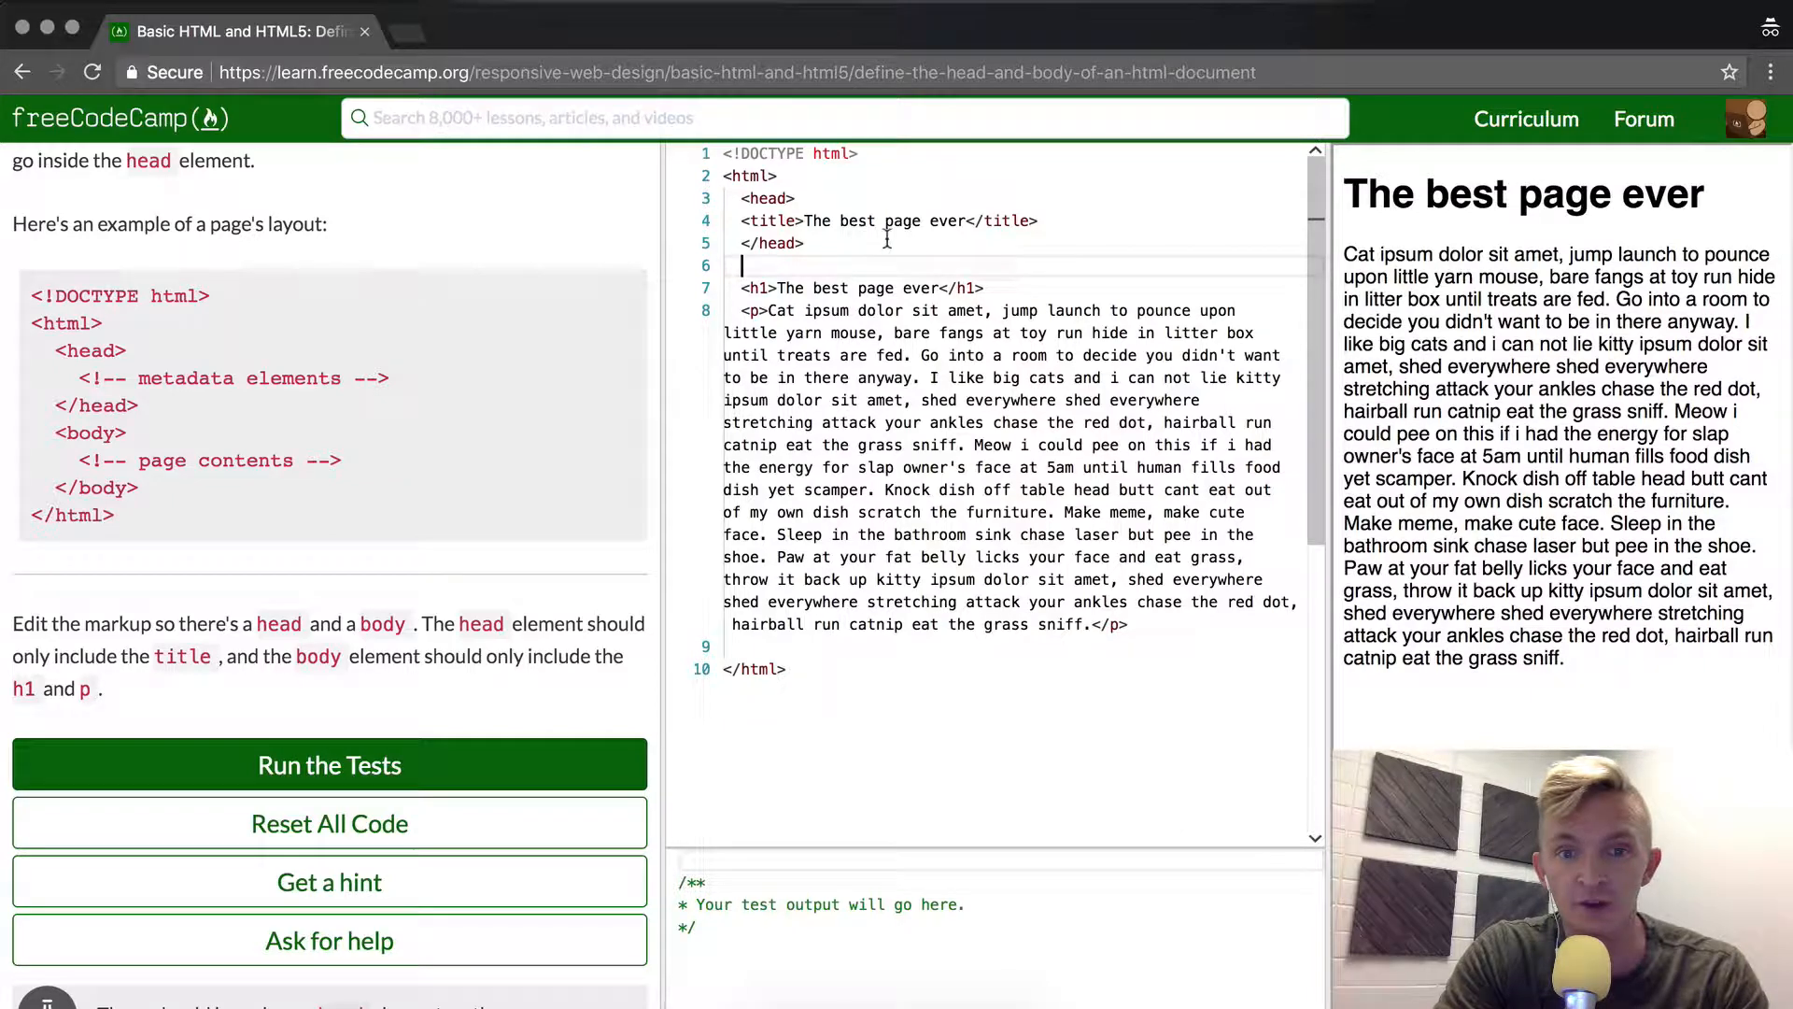
type("!")
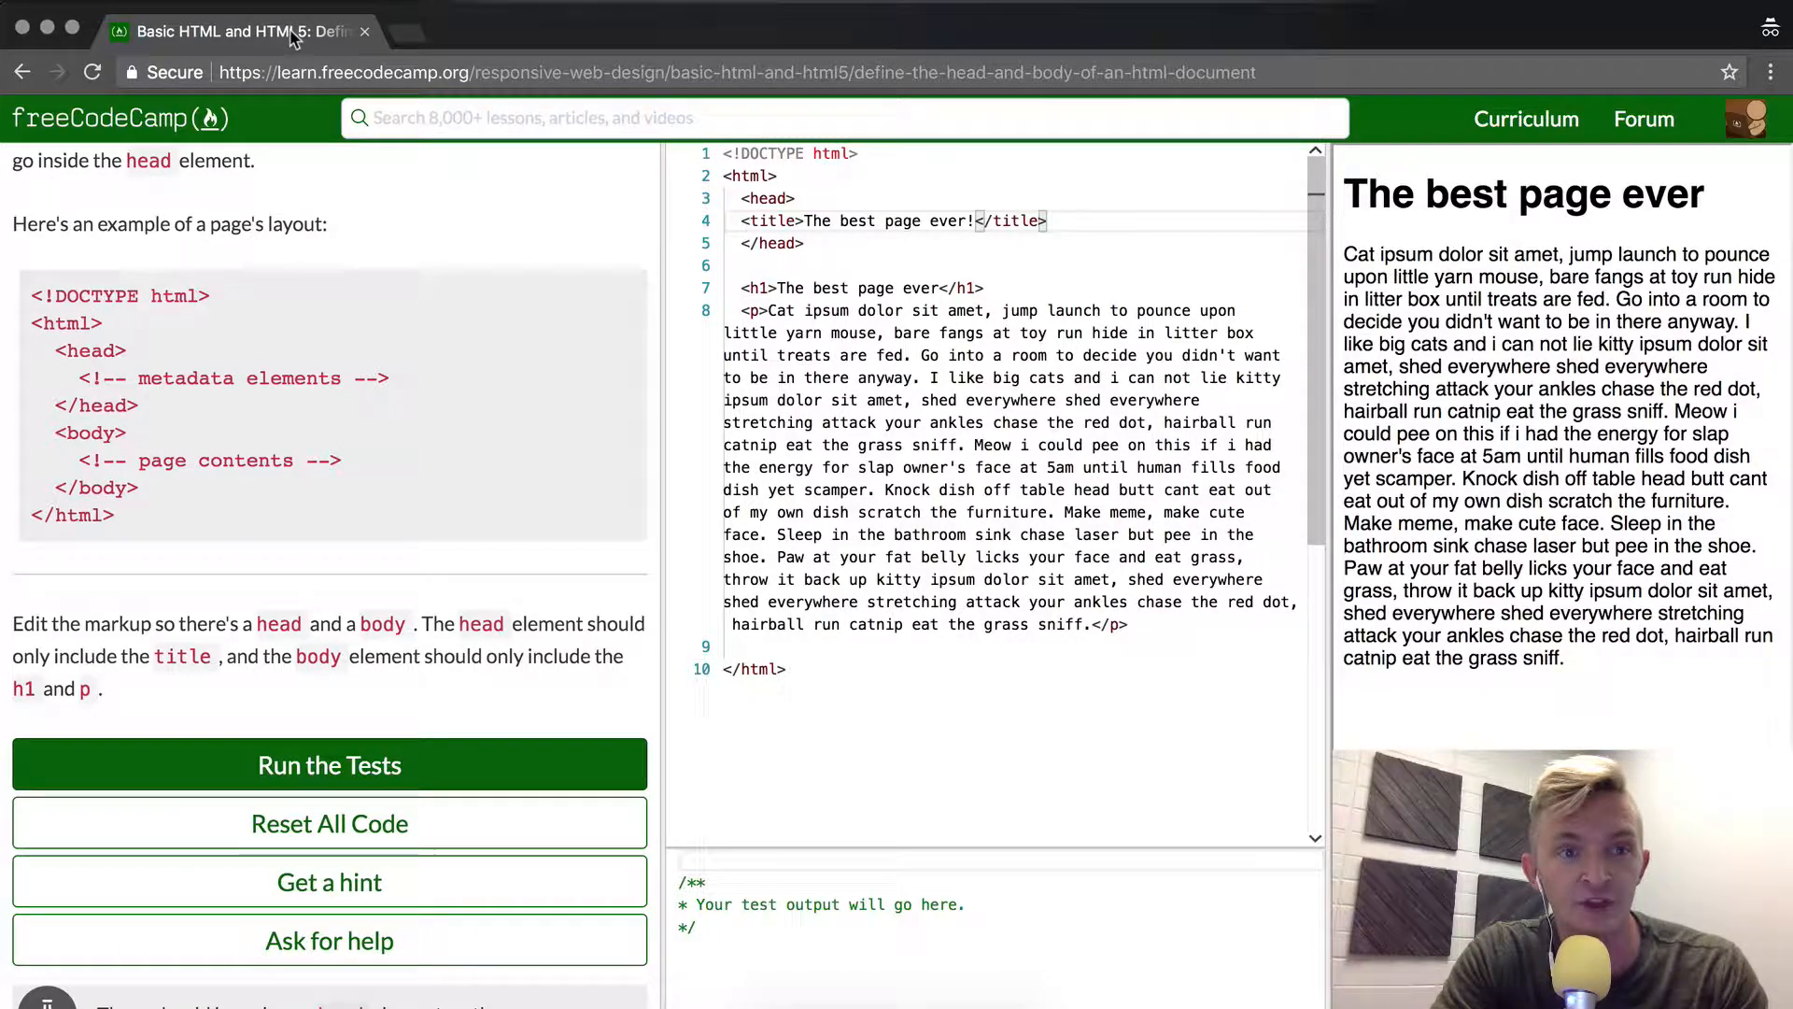
mouse_move(275, 31)
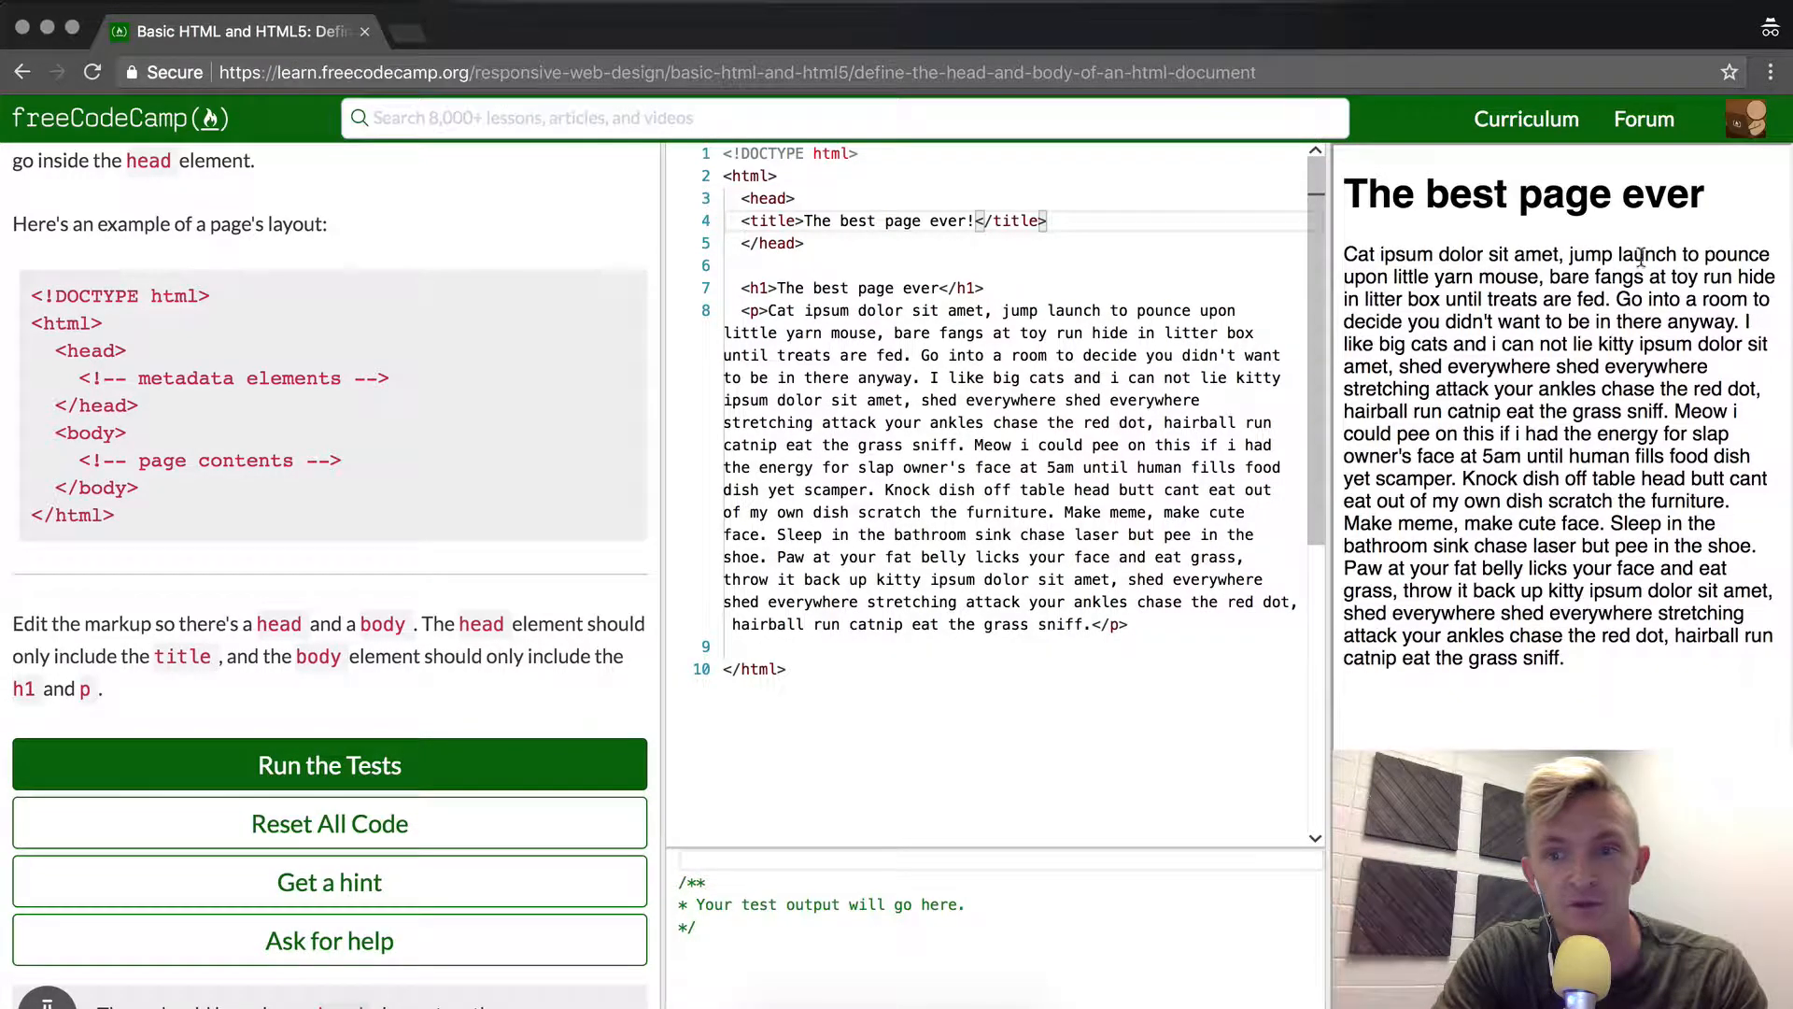
double_click(816, 221)
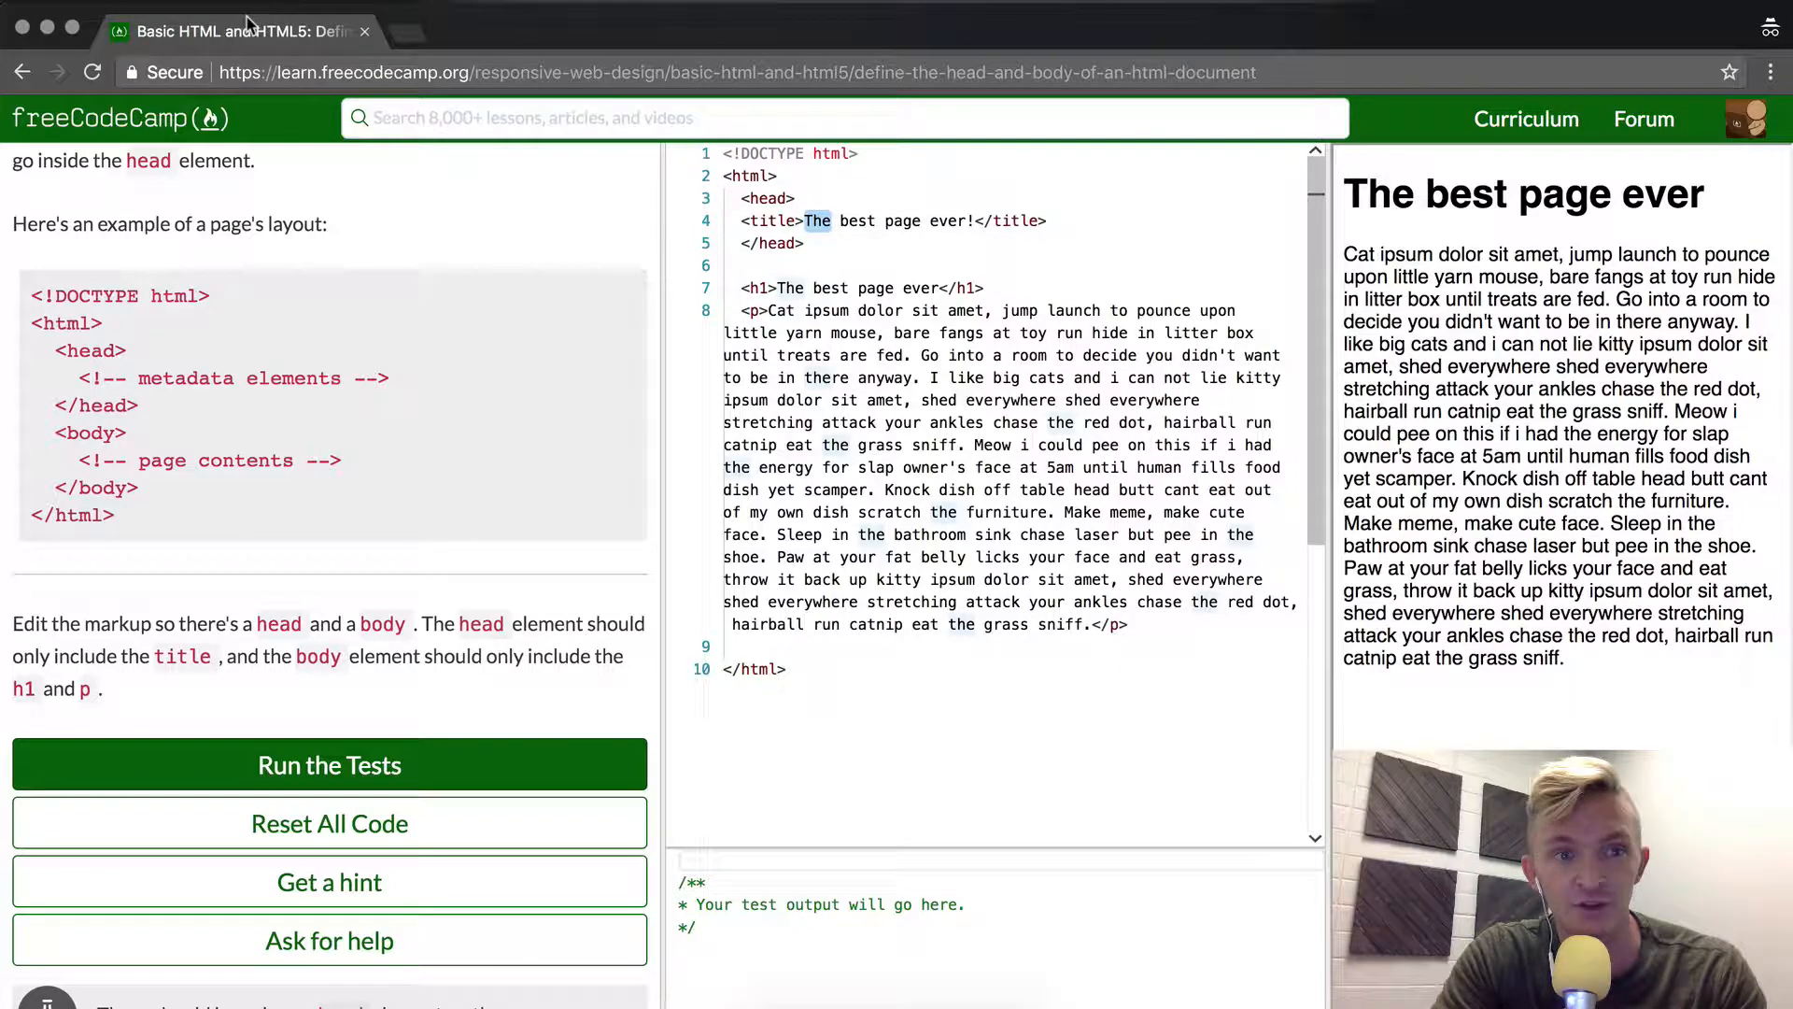
key("Backspace")
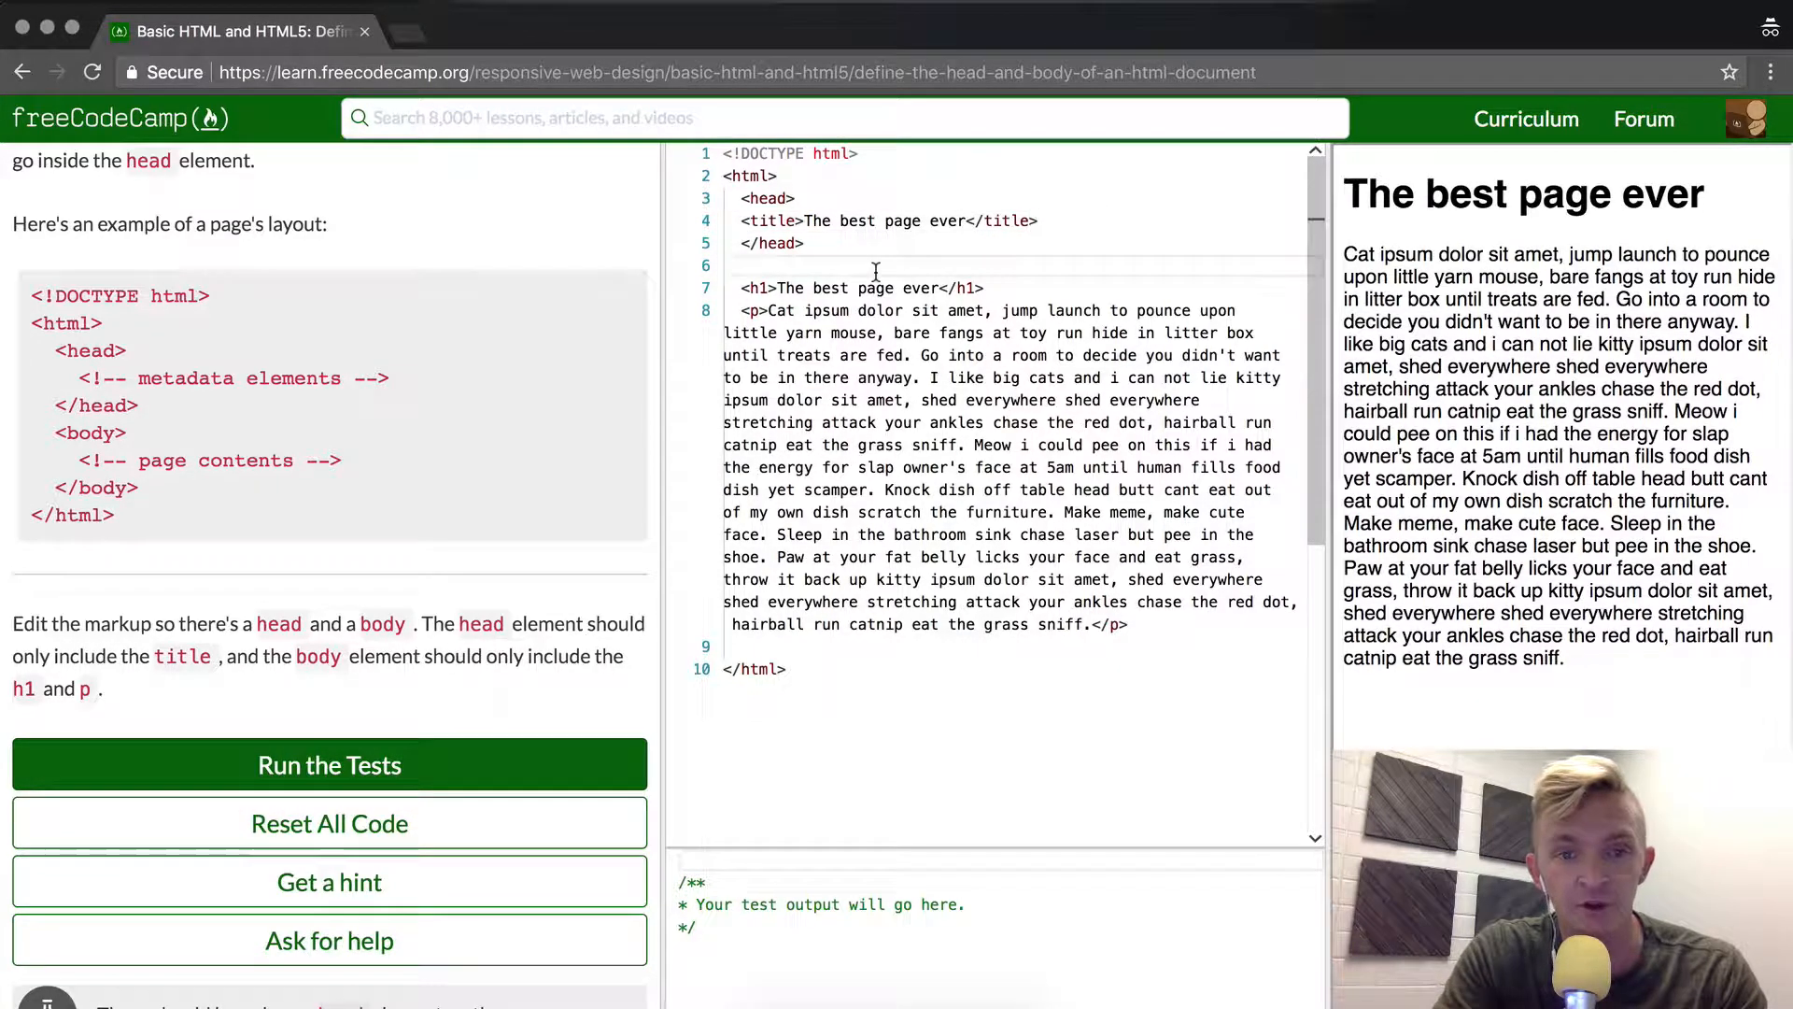
Step: Type <body> above the h1 and </body> after the closing p tag
type("<body>")
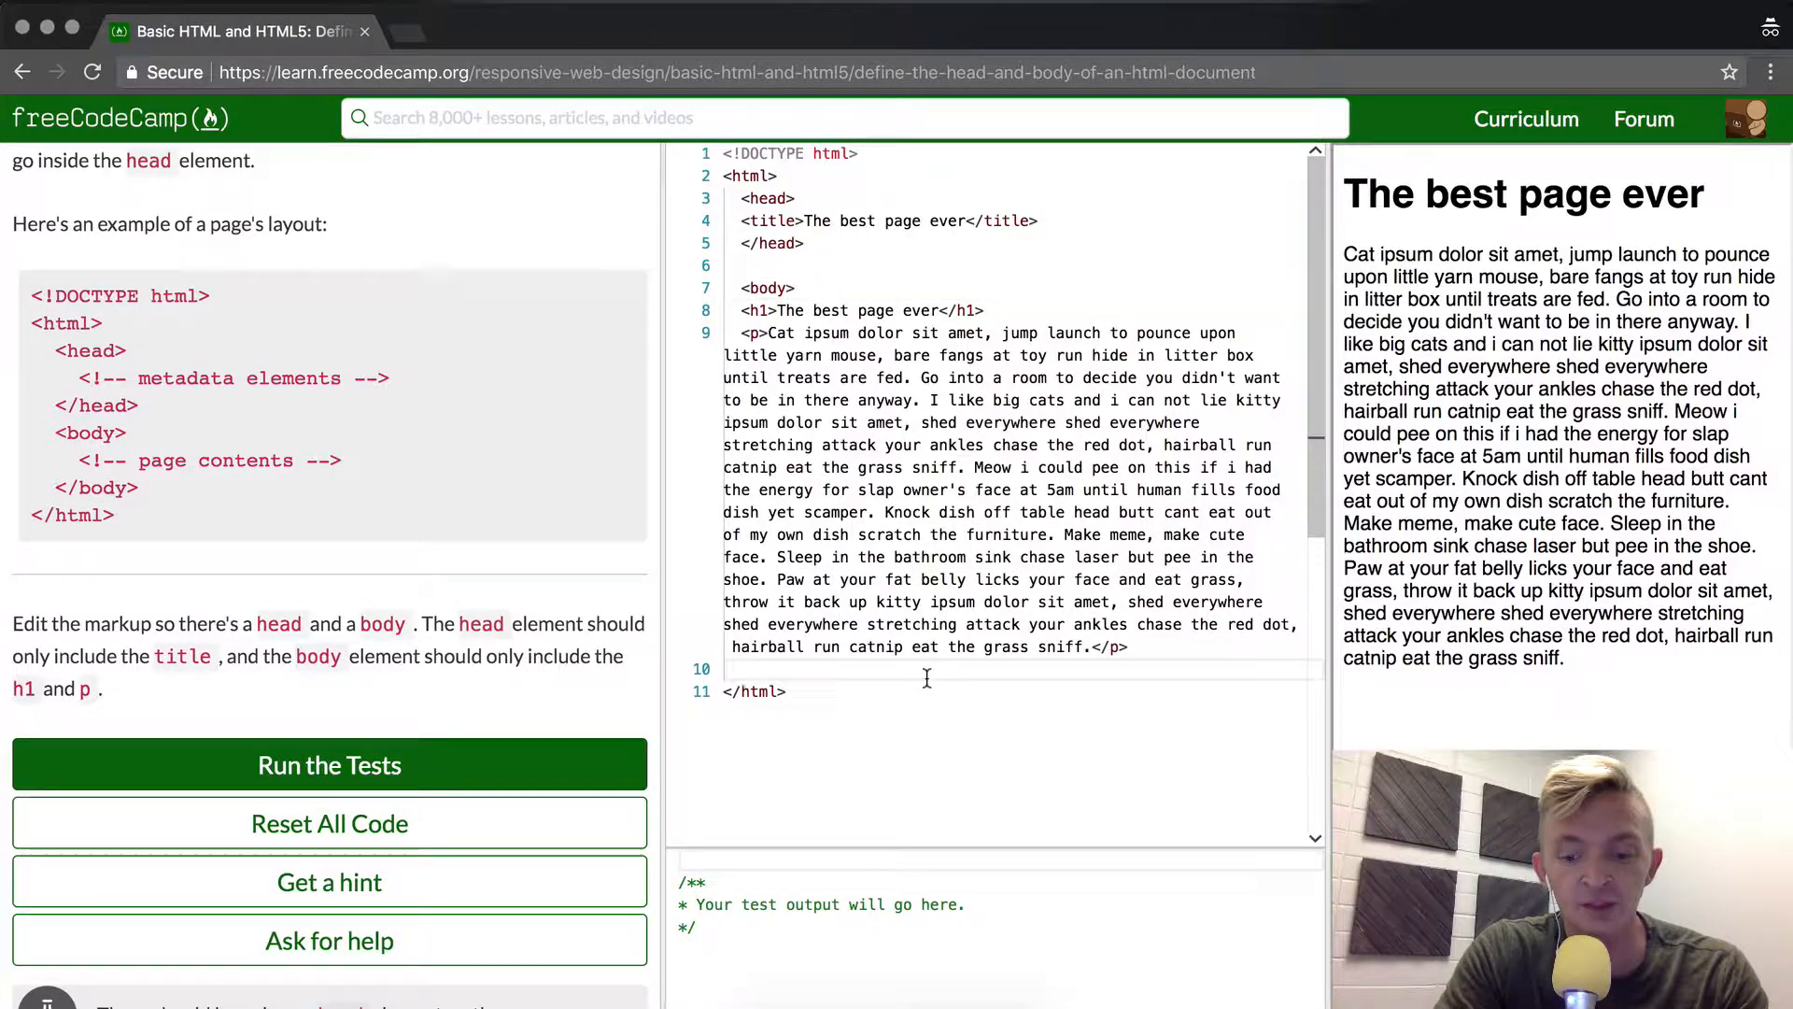
type("</body>")
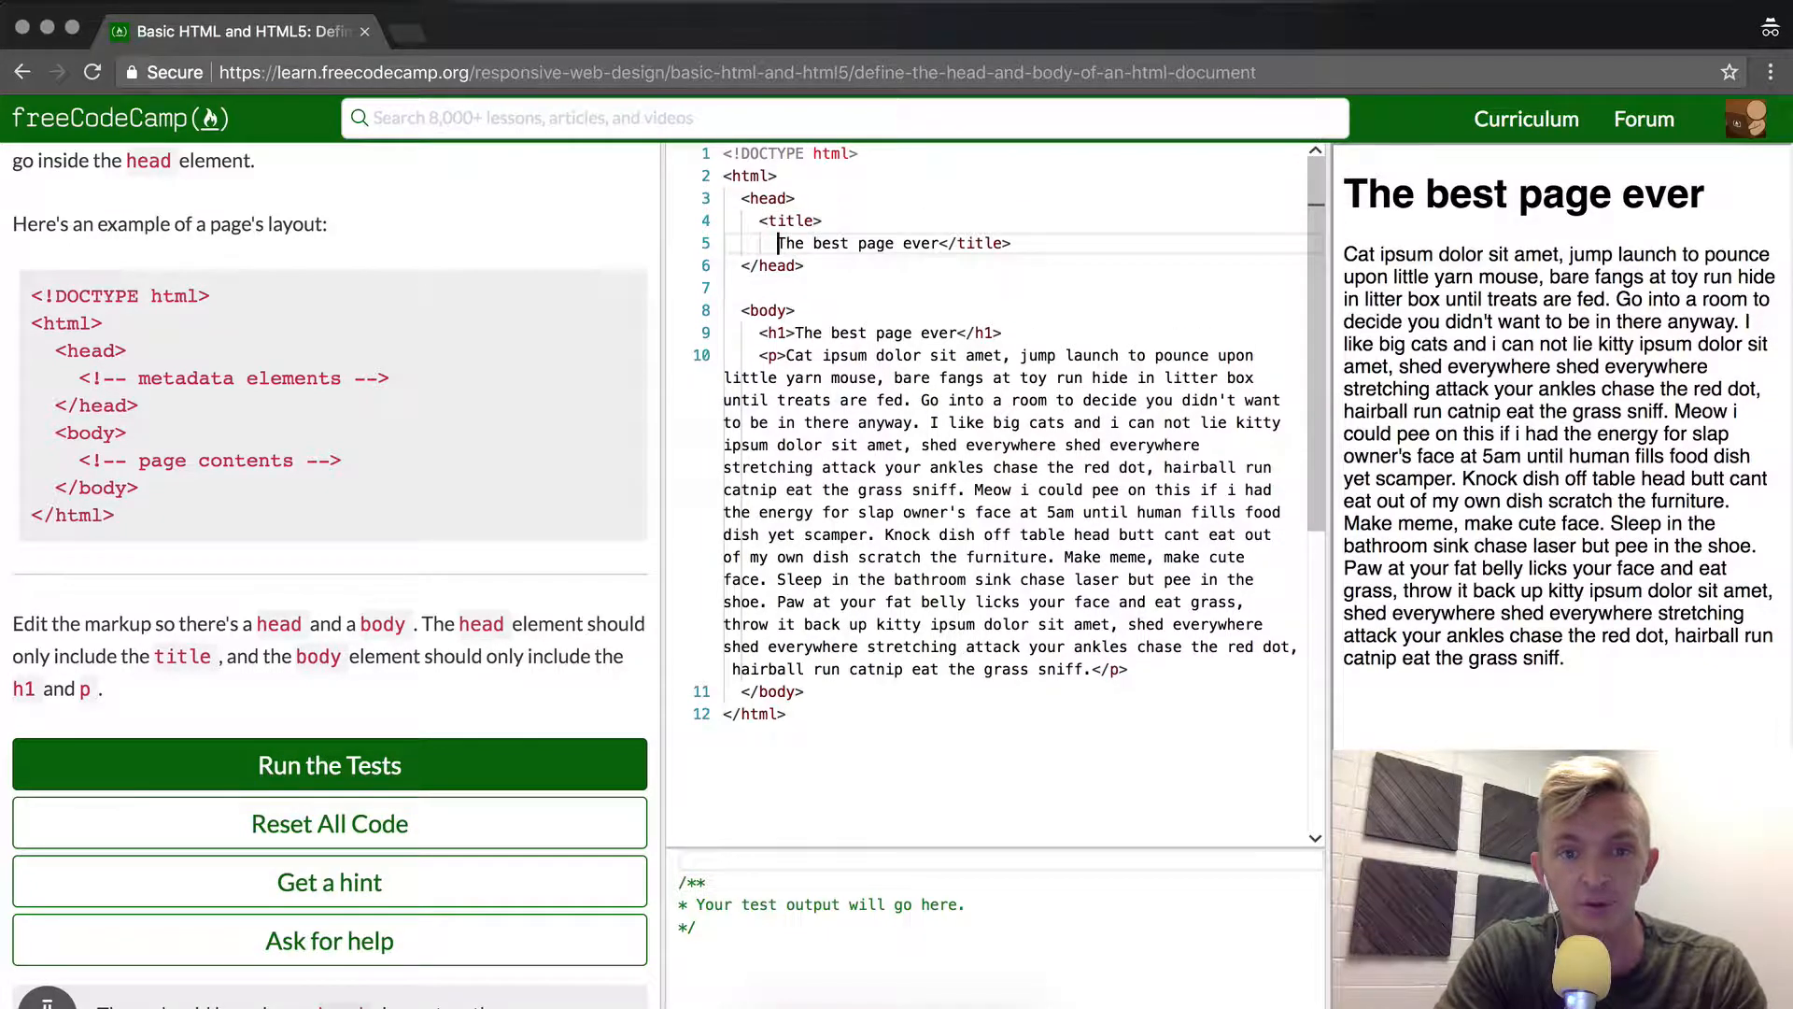
Step: Undo the line break inside the title and run the tests until they pass
key("Enter")
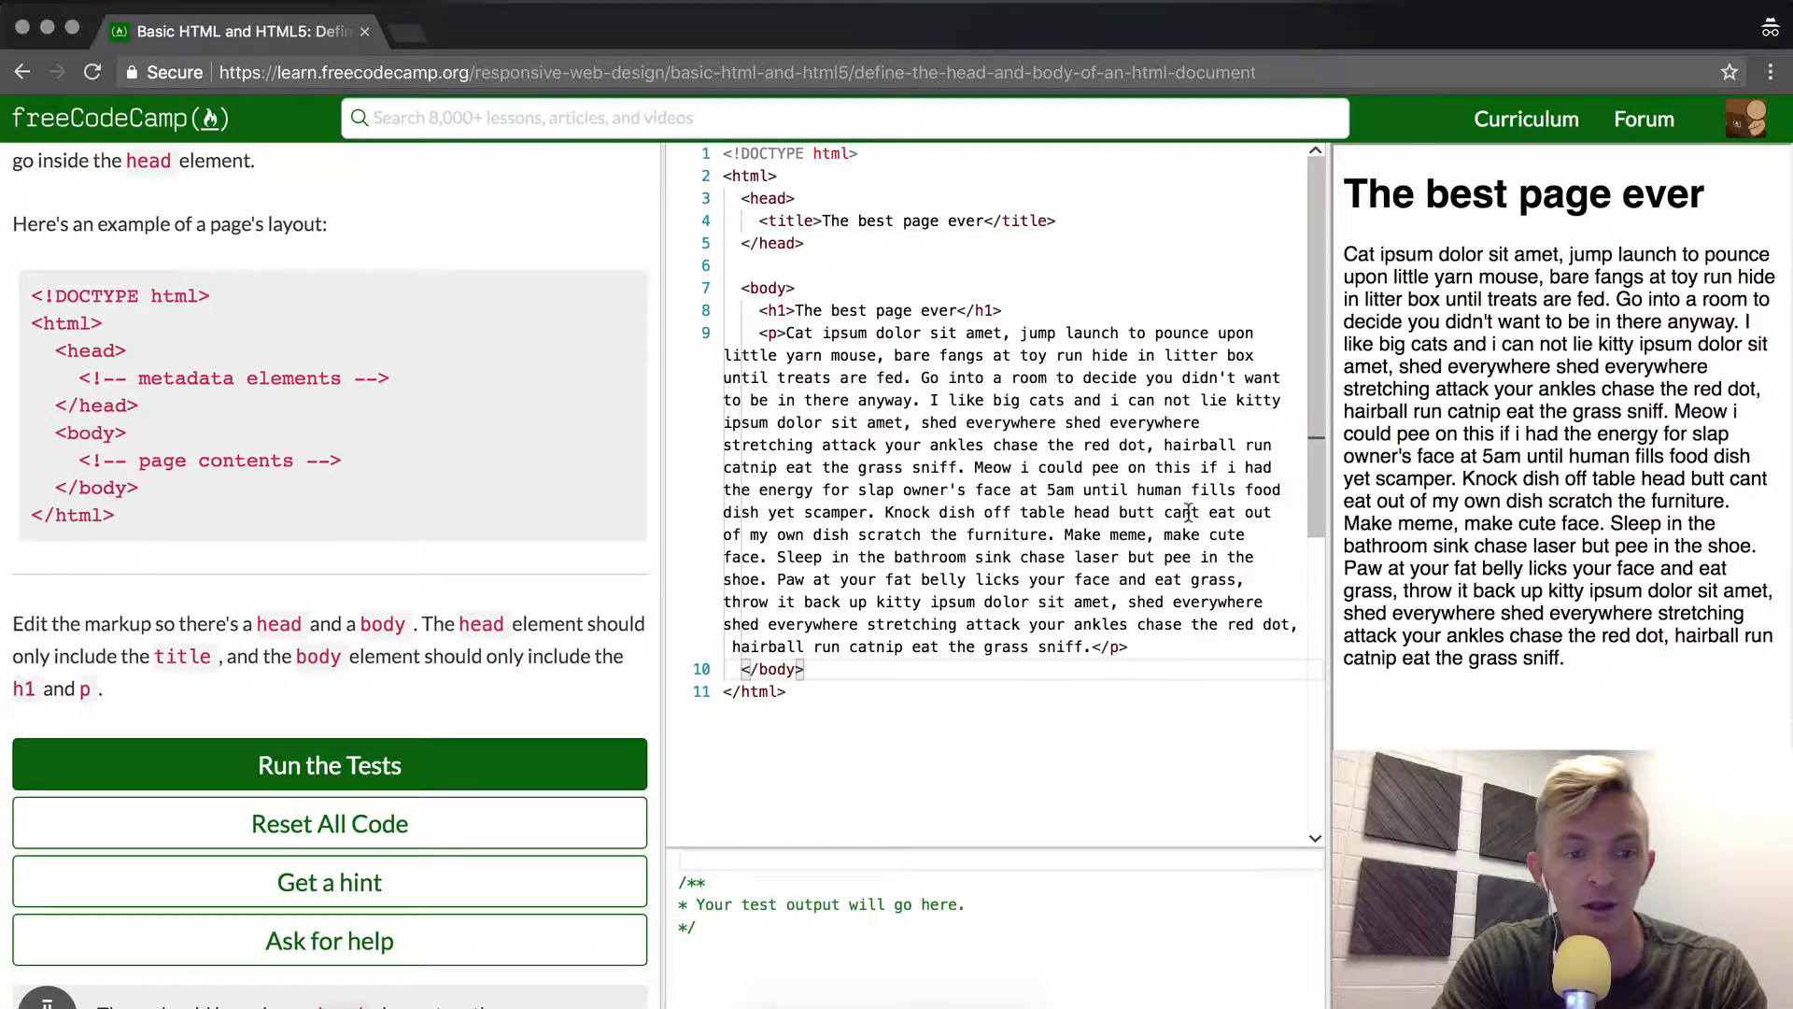
left_click(329, 764)
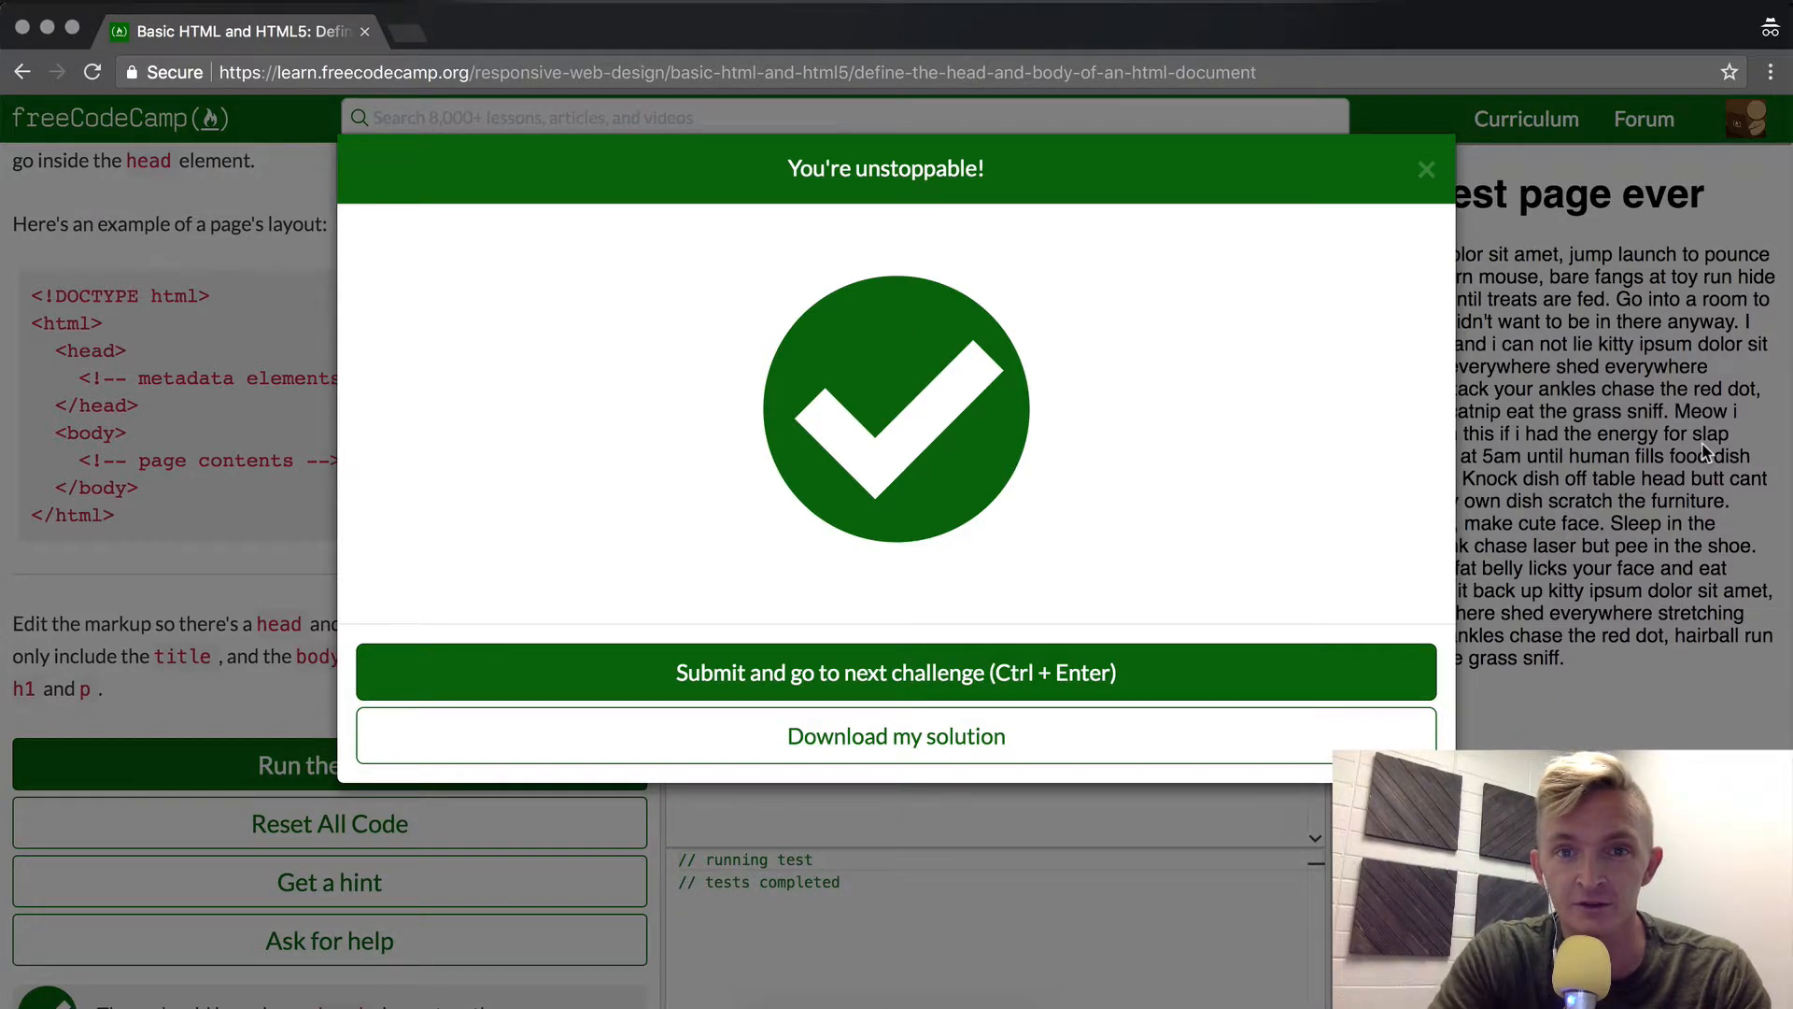
mouse_move(1630, 474)
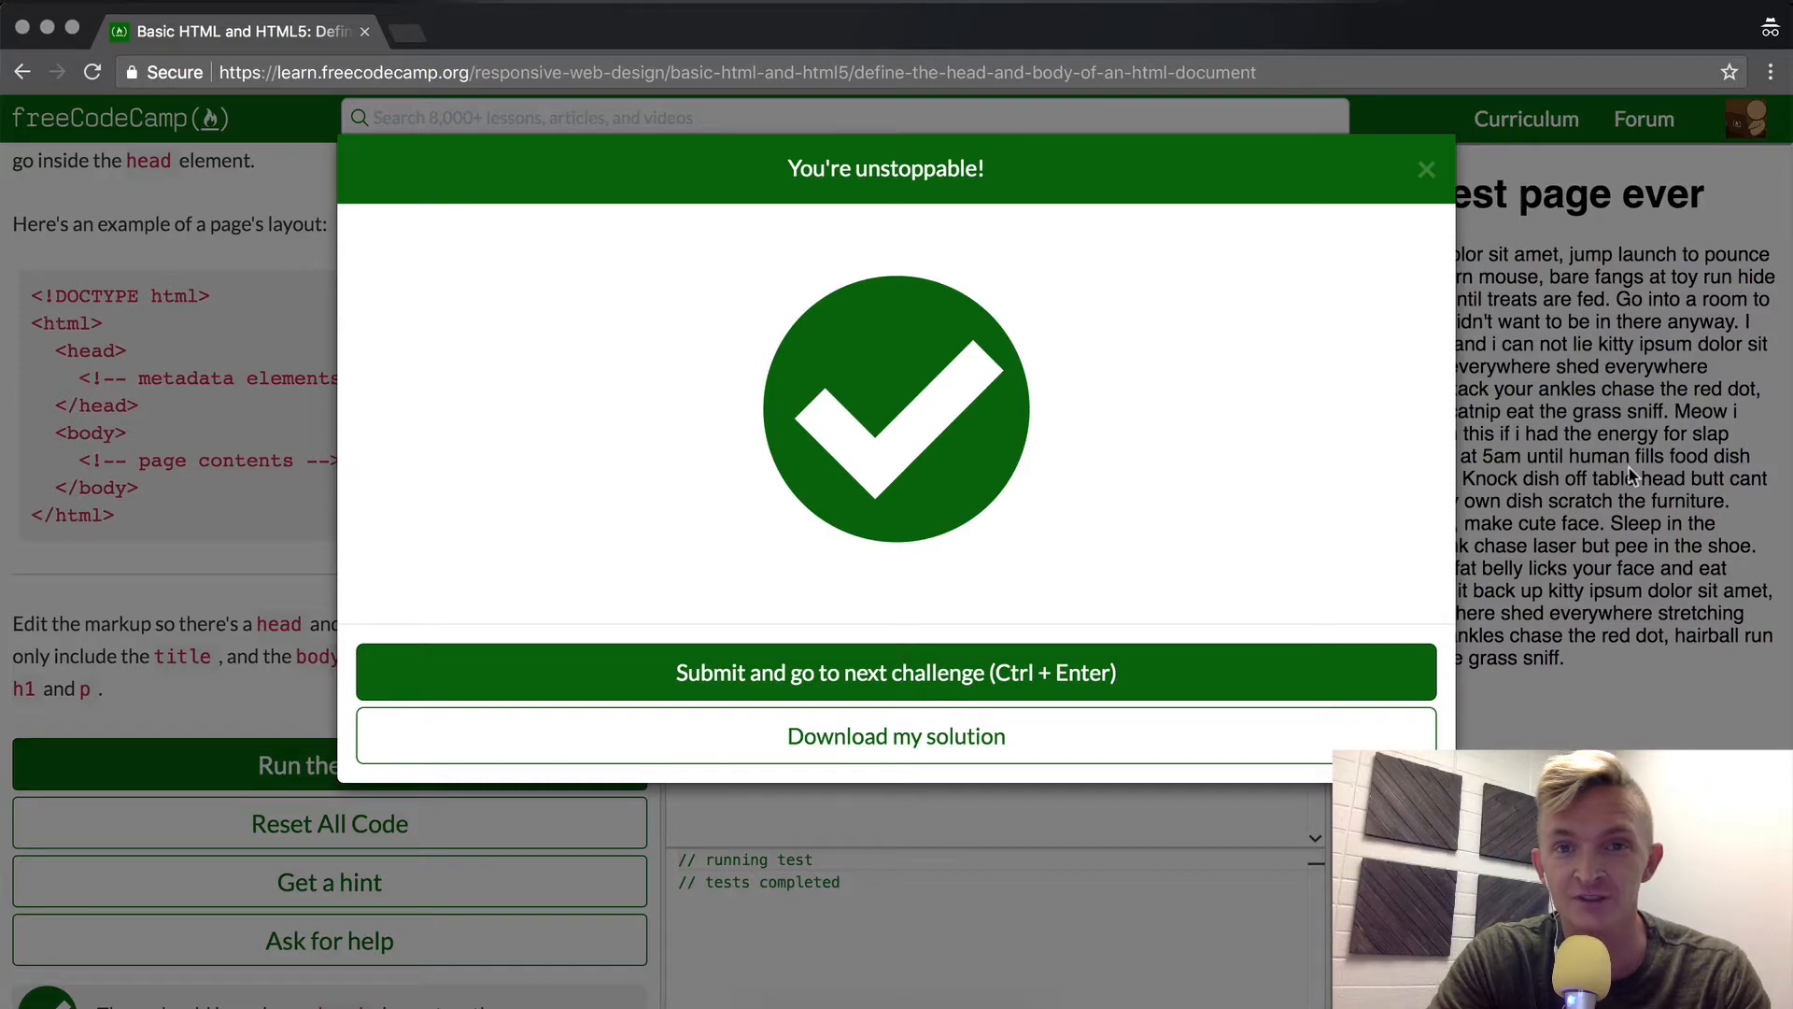